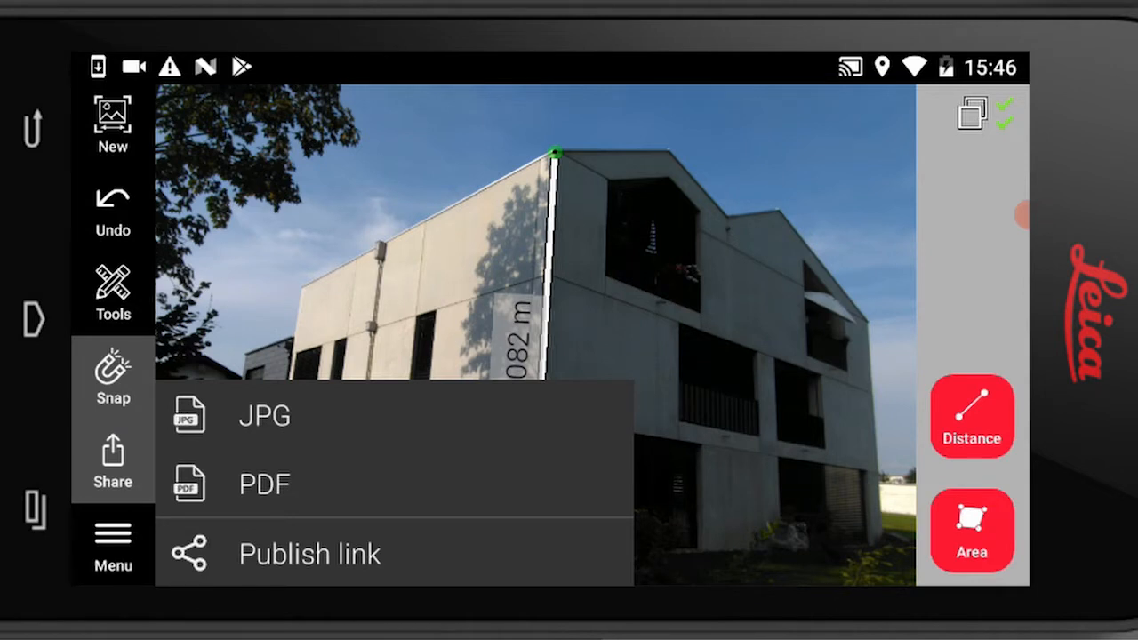
- Choose Publish link so the Publish dialog opens for the Facade 3D image
click(309, 553)
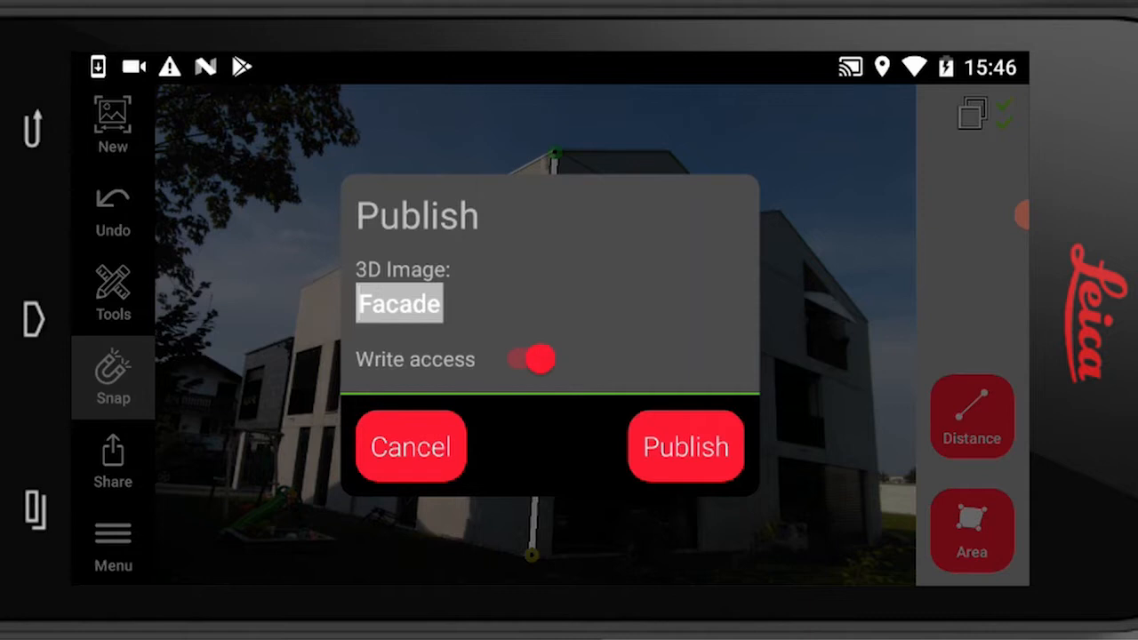
click(684, 446)
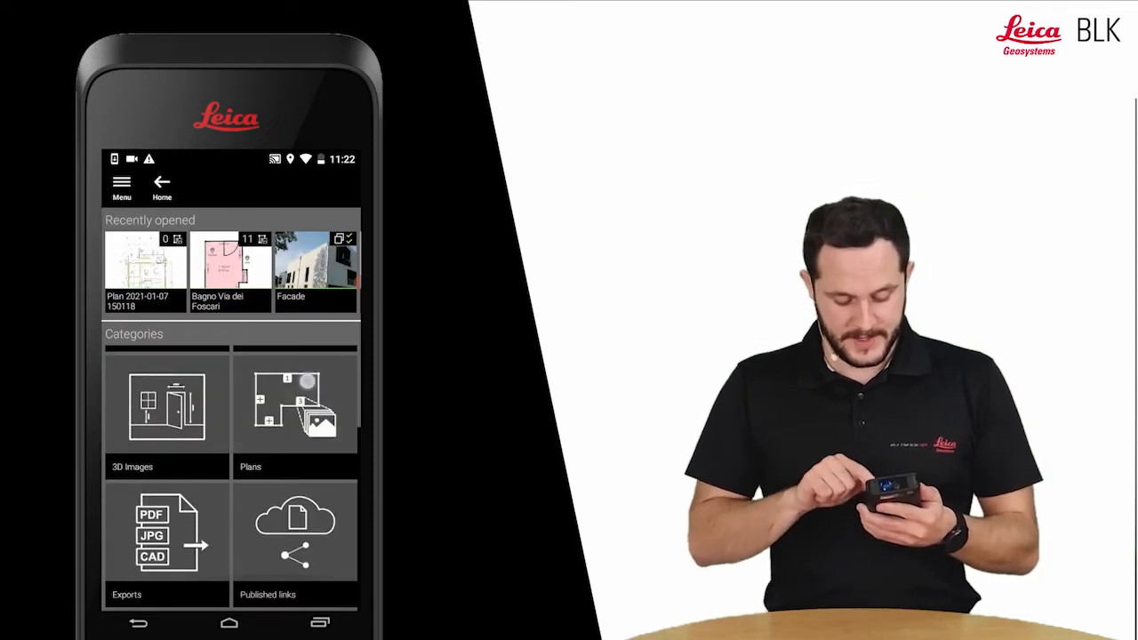
- Enter the Published links collection from the Home screen
click(295, 533)
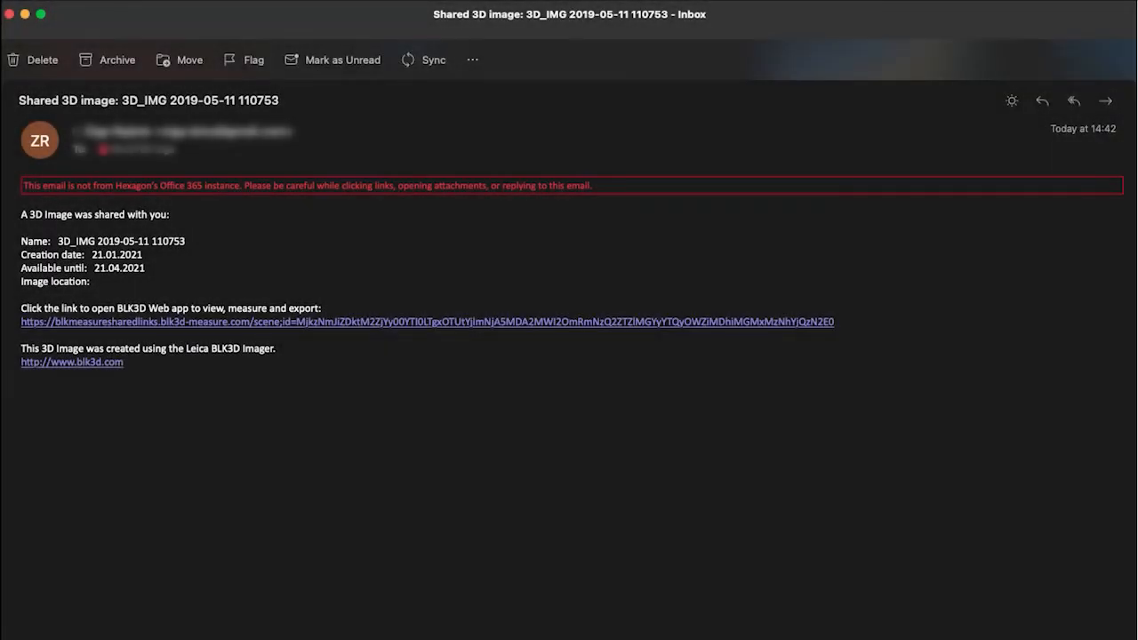
mouse_move(836, 341)
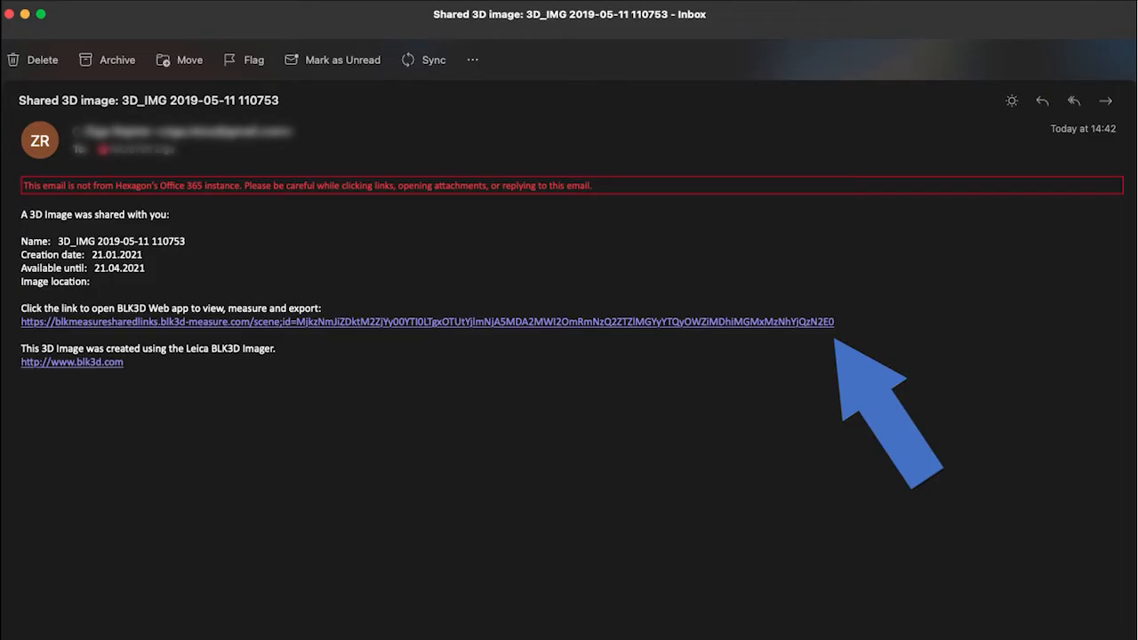
- Follow the BLK3D Web link in the 'Shared 3D image' email to view the measured facade in the browser
click(427, 320)
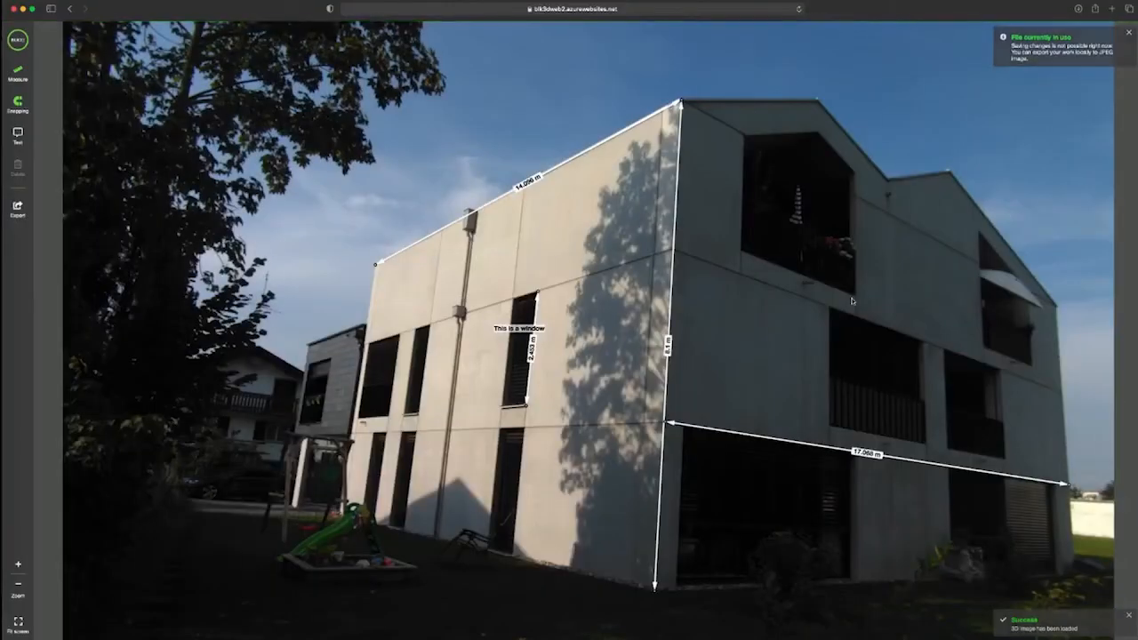